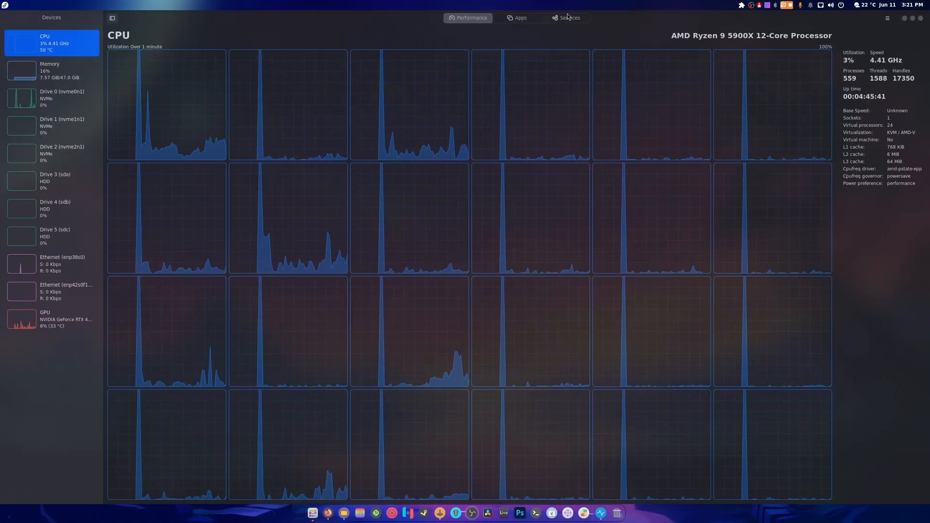
Show the Services page and browse its list of 80 running system services
click(567, 17)
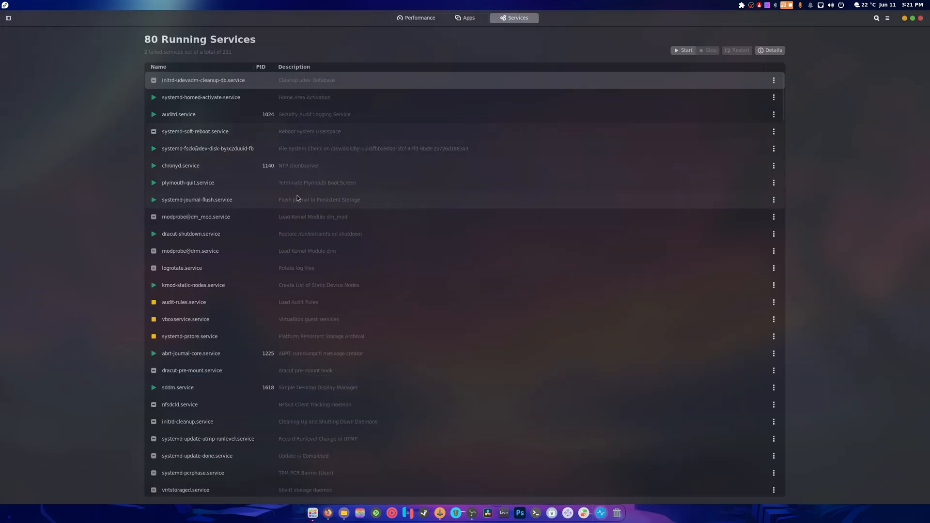
scroll(down, 3)
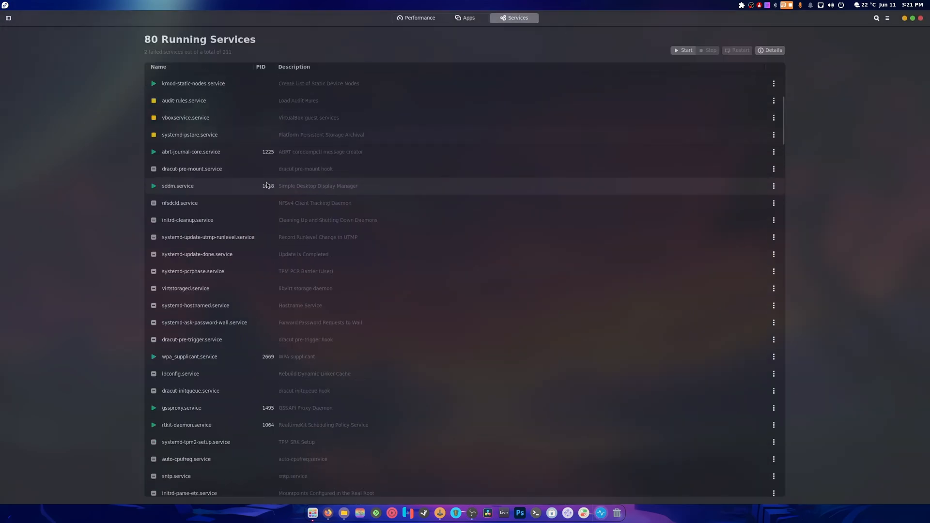
scroll(down, 3)
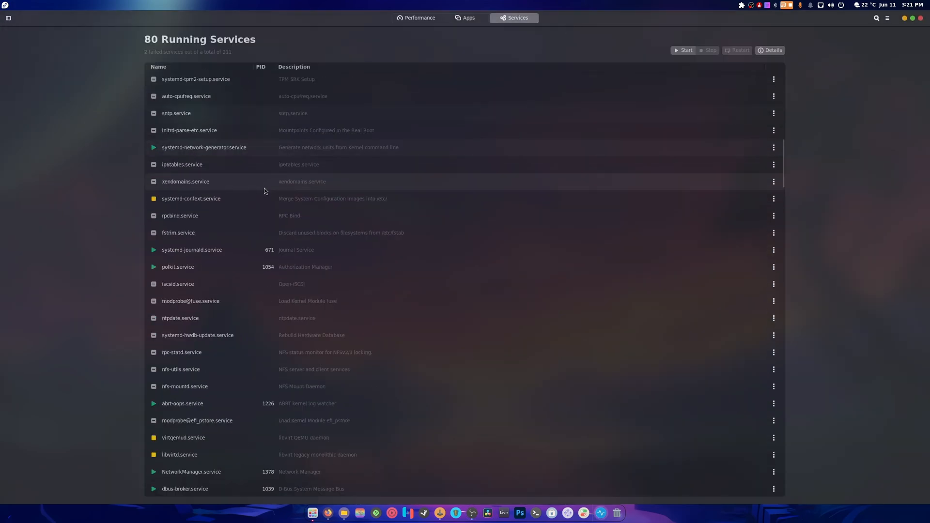
scroll(down, 3)
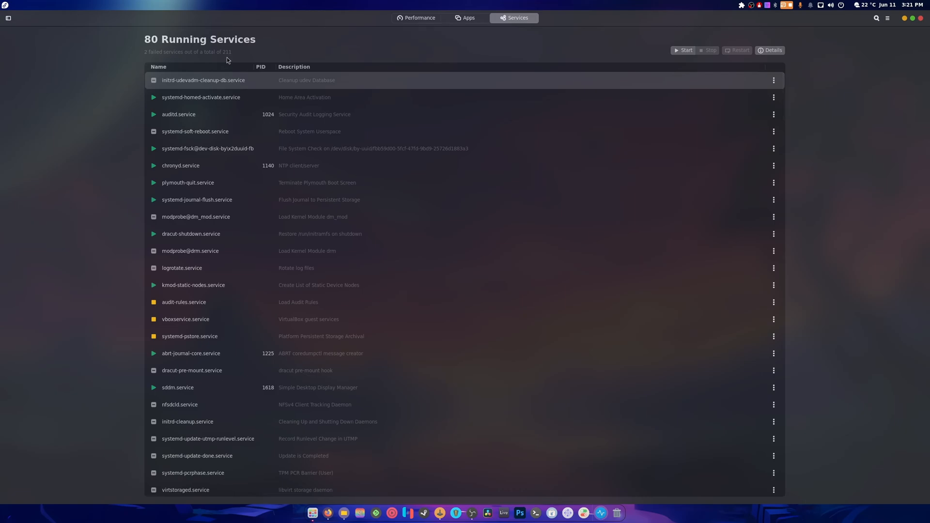
scroll(down, 3)
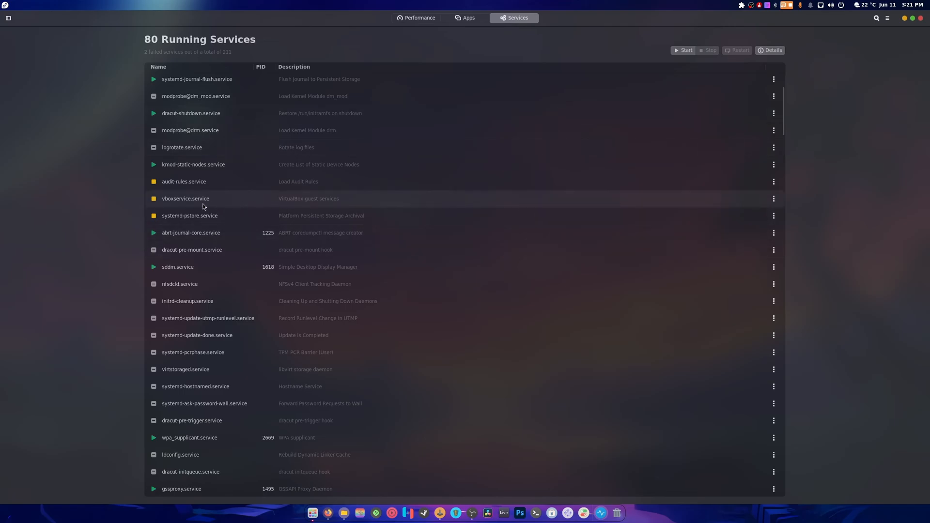
right_click(185, 198)
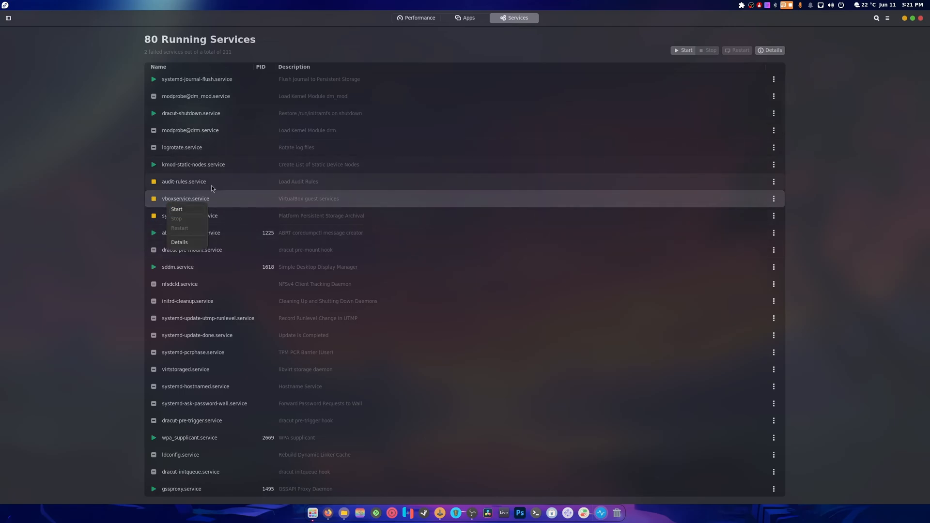
scroll(down, 3)
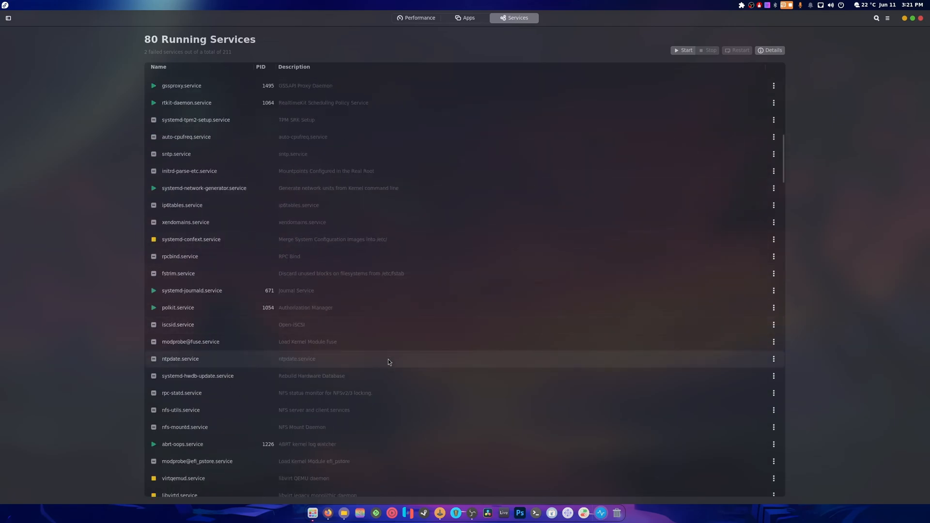
scroll(down, 3)
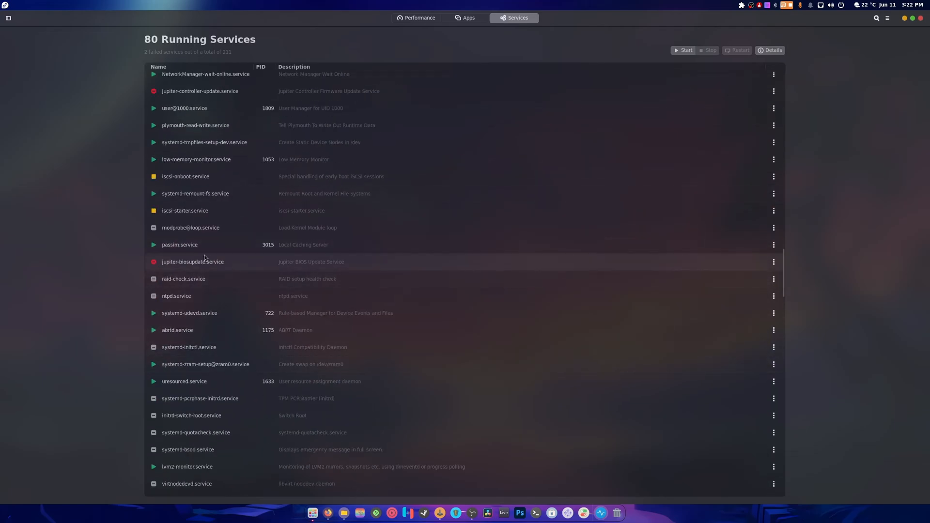
right_click(192, 261)
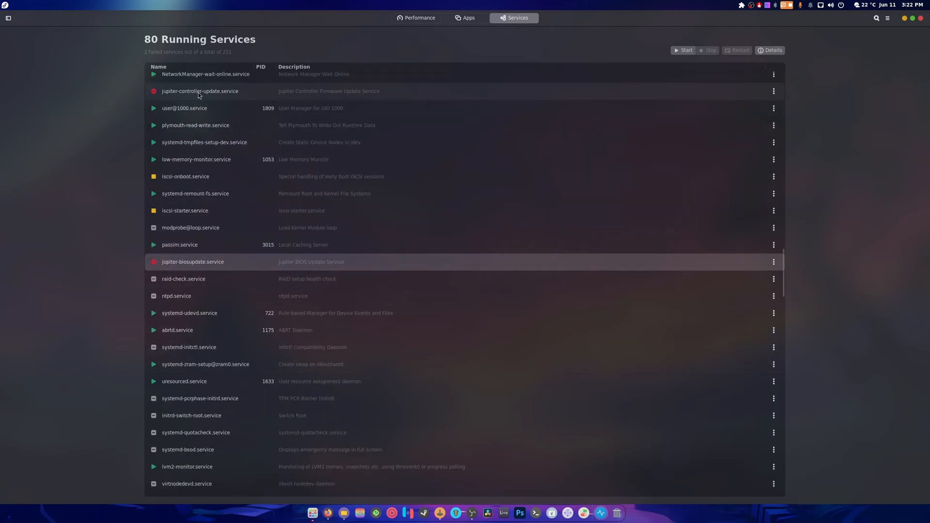
scroll(down, 3)
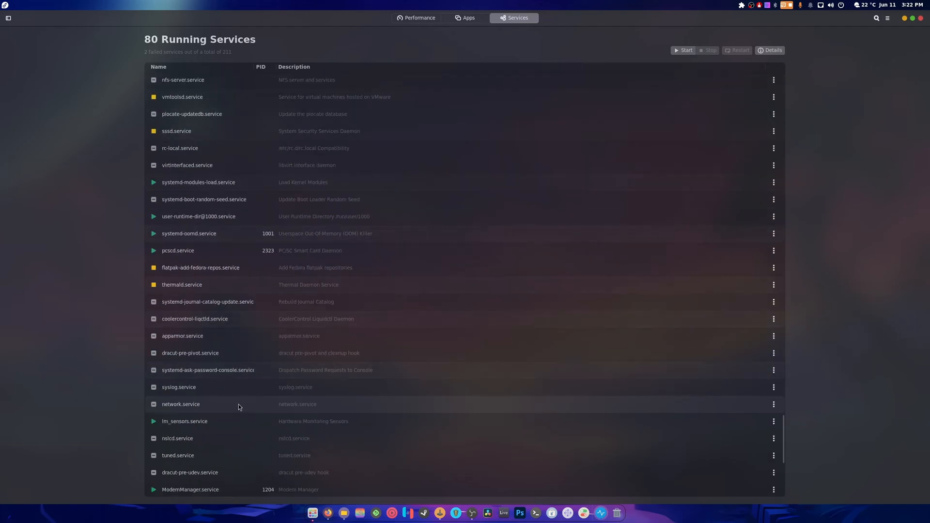
scroll(down, 3)
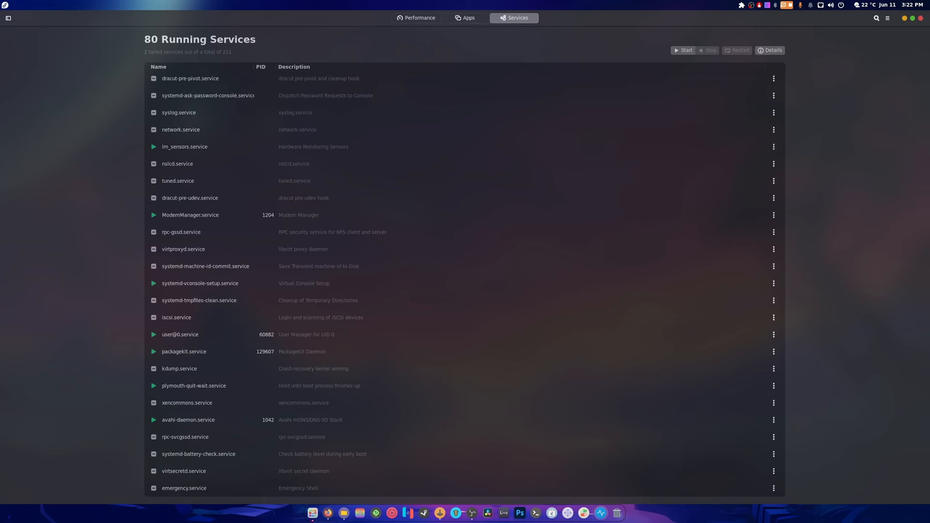
mouse_move(259, 57)
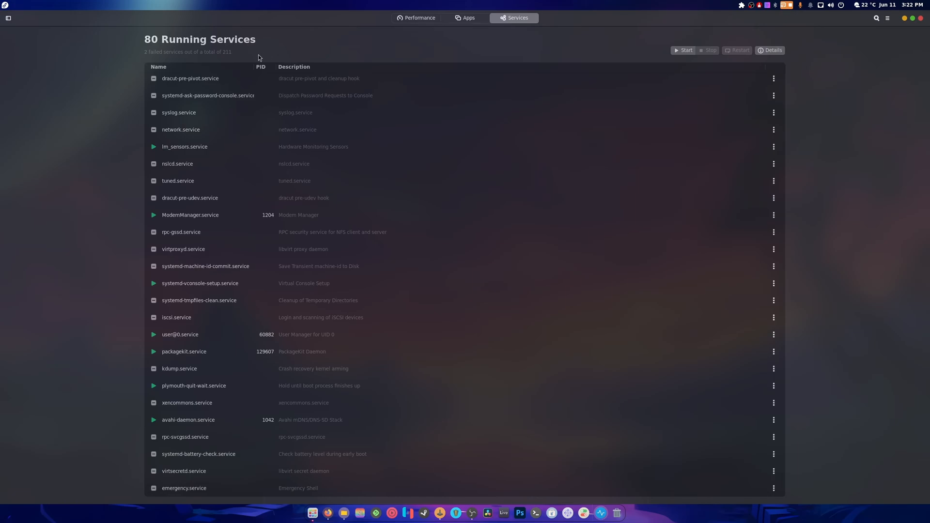
Return to Performance and view the Drive 5 (sdc), Drive 4 (sdb) and Drive 2 (nvme2n1) pages
click(417, 17)
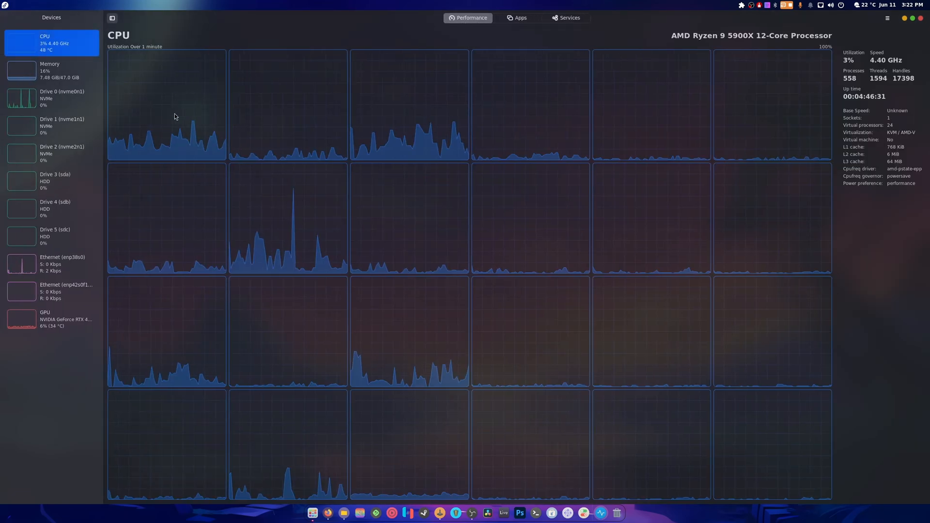
mouse_move(307, 174)
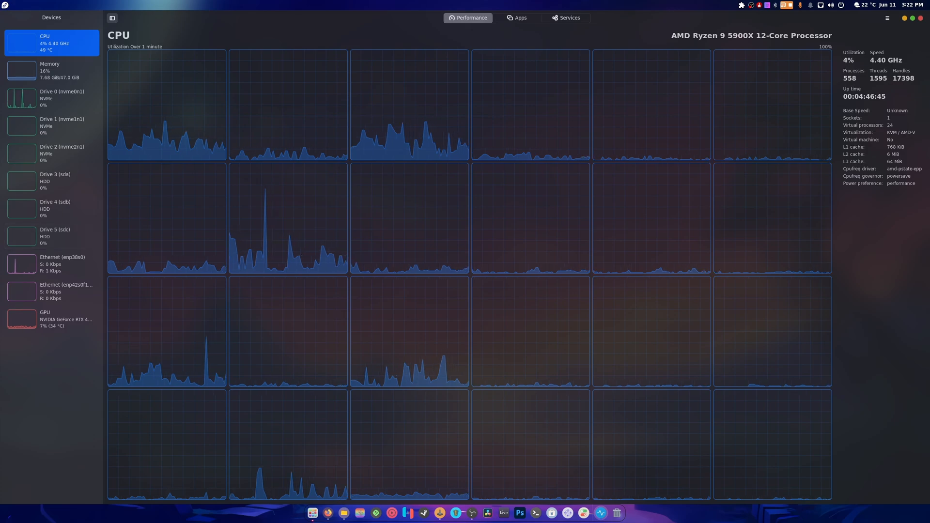
mouse_move(204, 171)
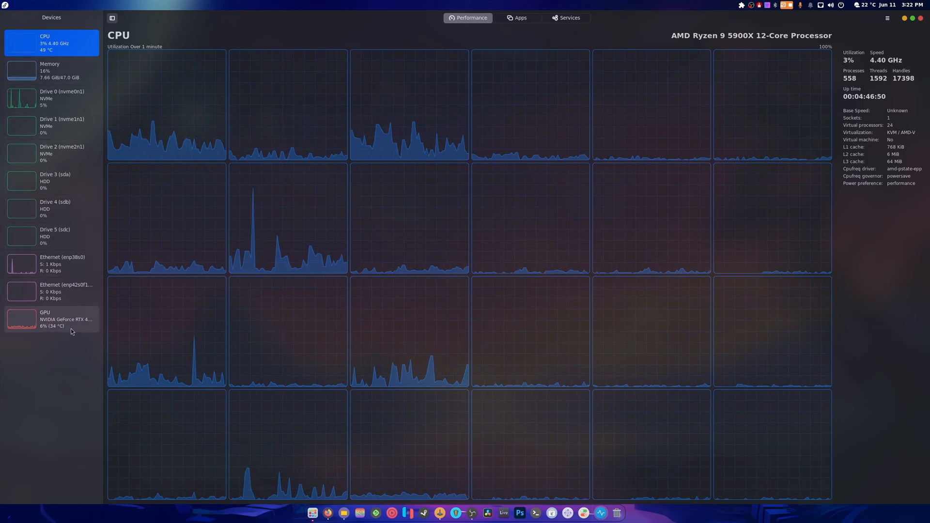
click(53, 237)
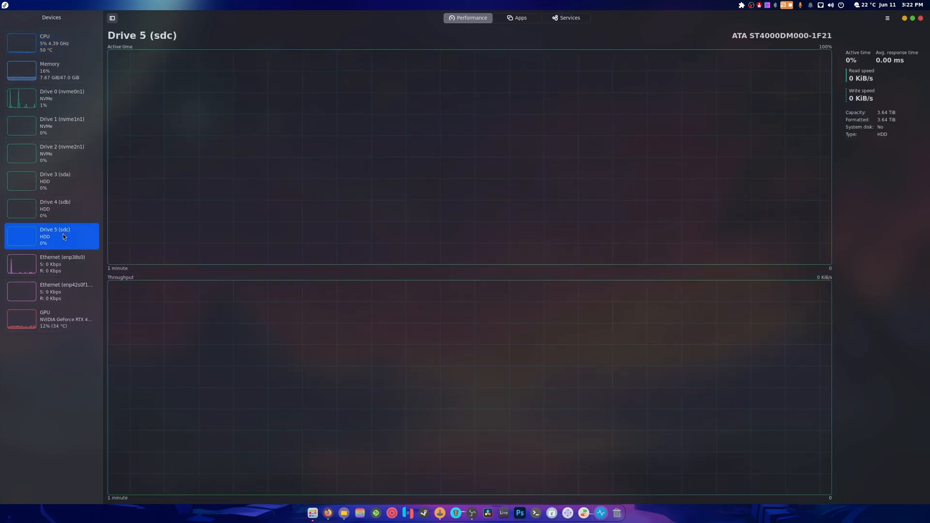
click(54, 208)
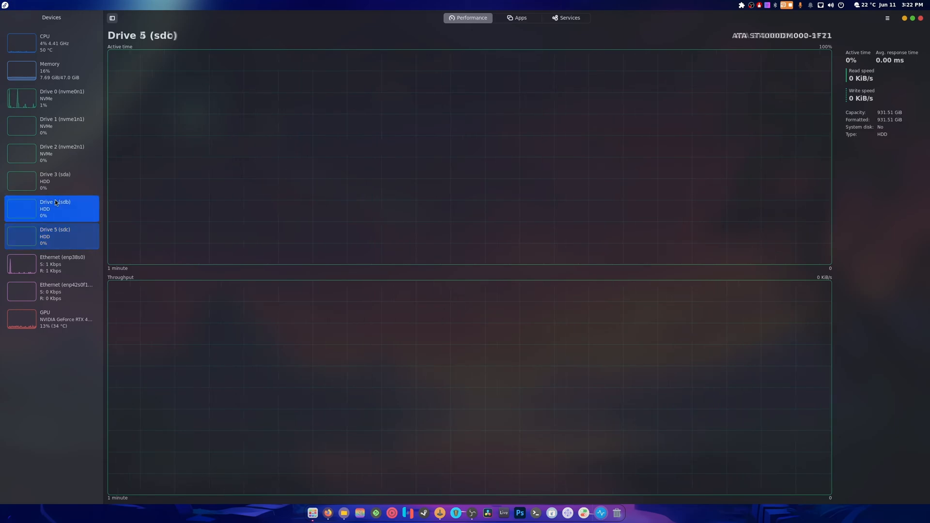
click(54, 153)
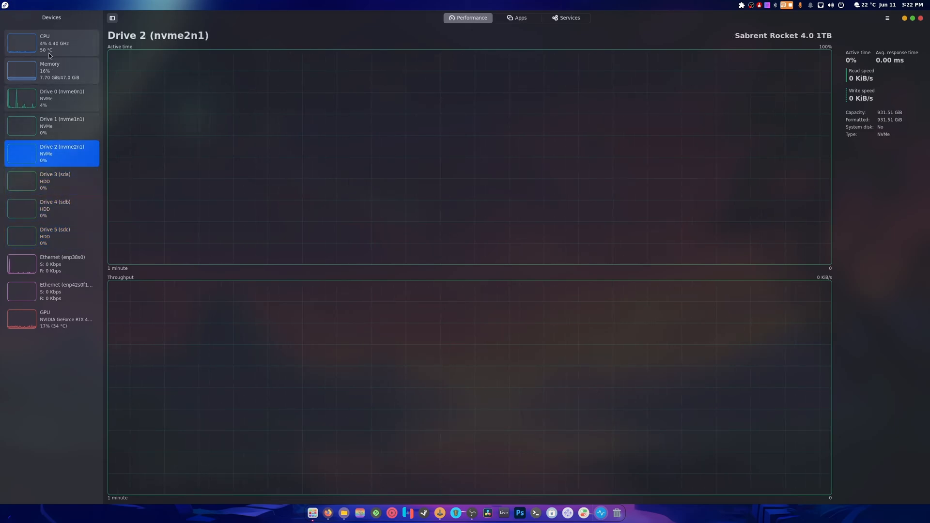
Go back to the CPU page and show the desktop's system quick settings panel
click(50, 43)
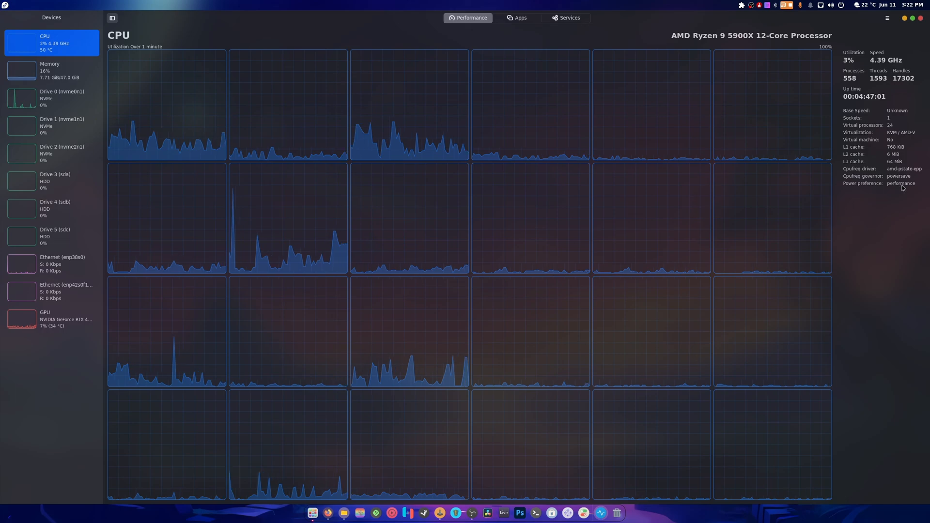
click(847, 4)
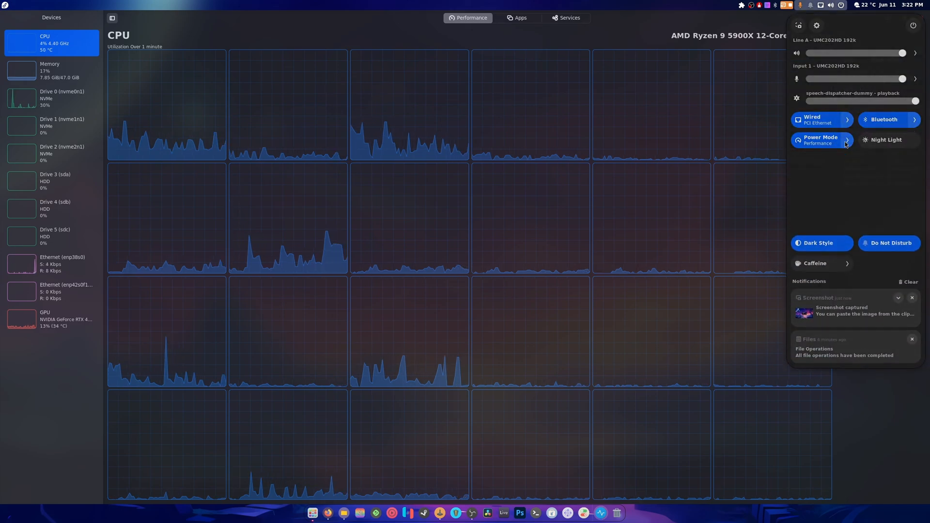
Dismiss the quick settings panel so the CPU performance page is fully visible
click(822, 139)
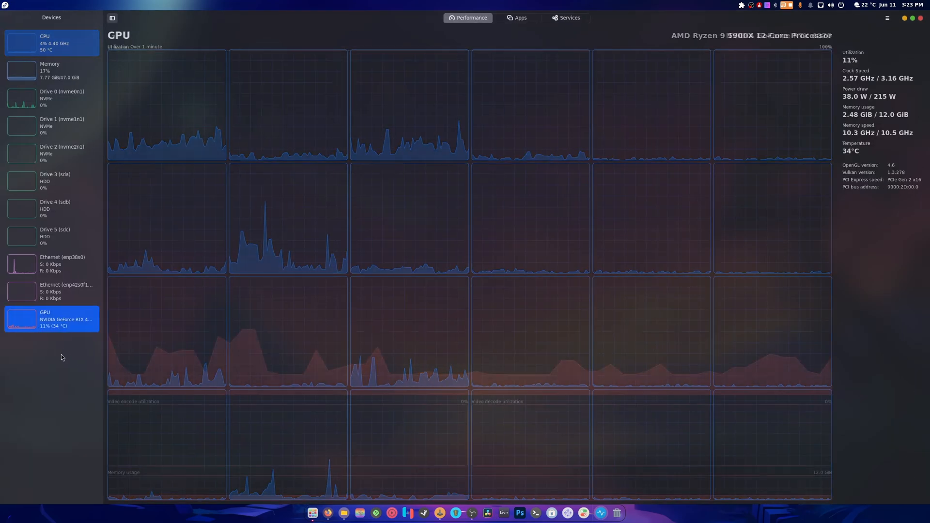
View the GeForce RTX 4070 GPU statistics, then return to the Services list of 80 services
click(51, 319)
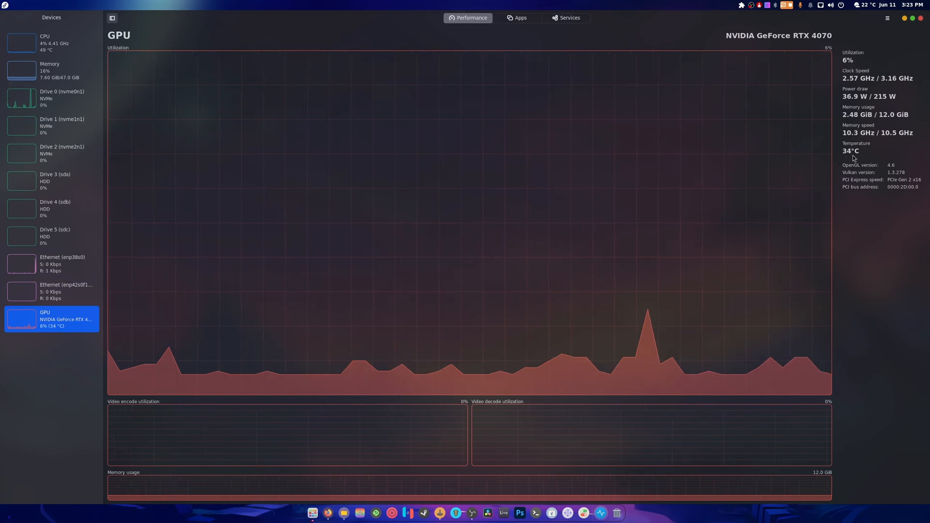
mouse_move(394, 28)
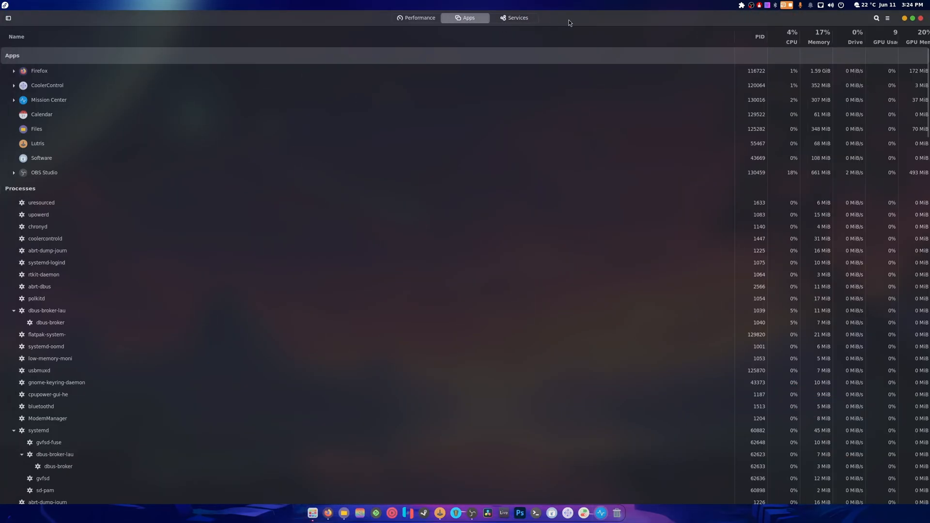
click(514, 18)
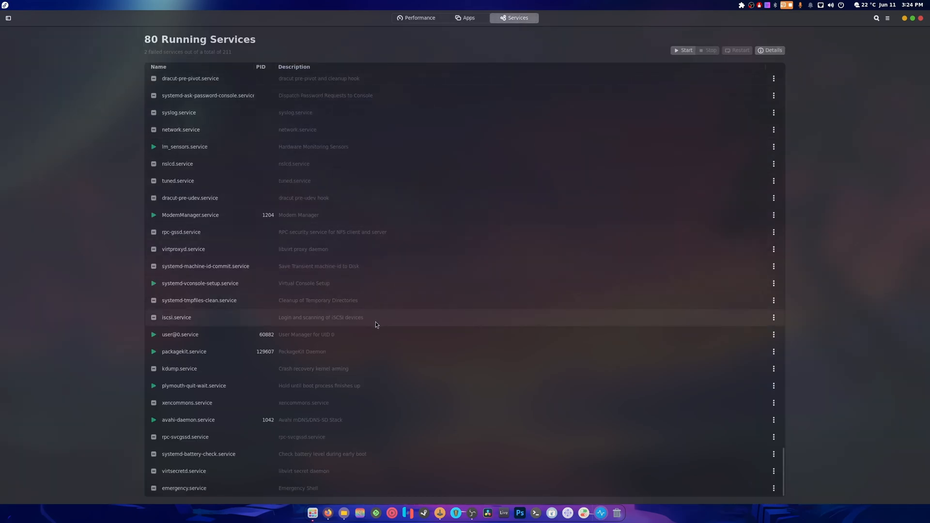
mouse_move(371, 332)
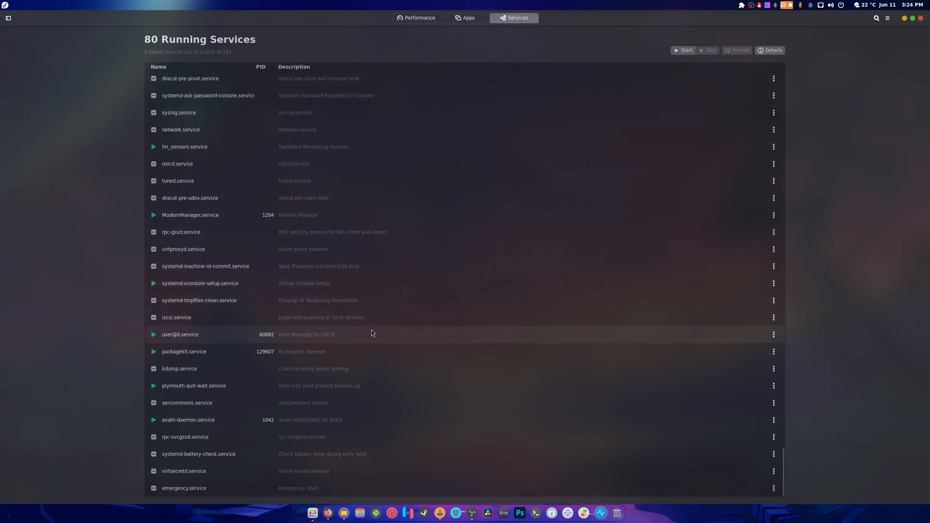